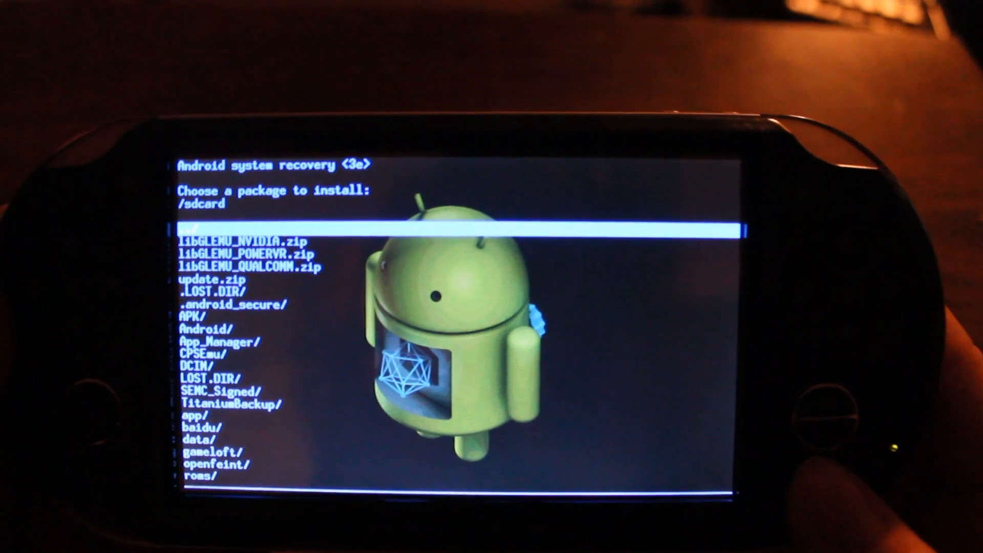
Step: Select update.zip in the /sdcard package list and install it, then boot into Android
key("down")
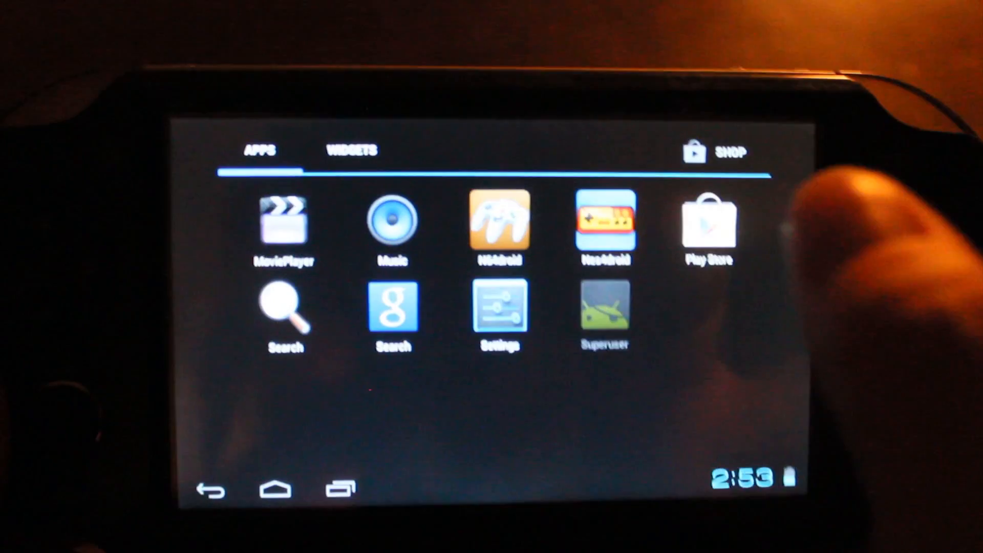
Step: Launch Superuser from the app drawer, showing no apps and no log entries
left_click(604, 306)
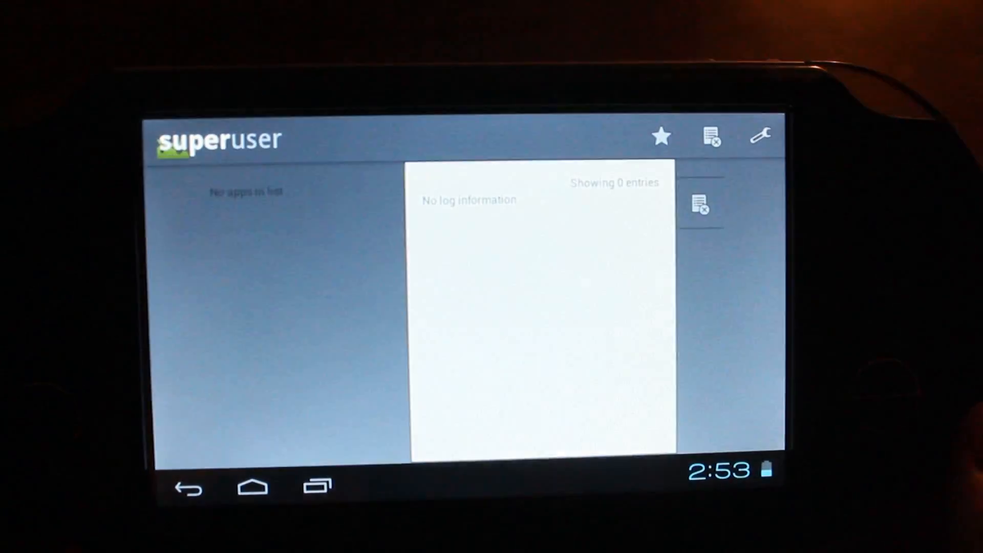